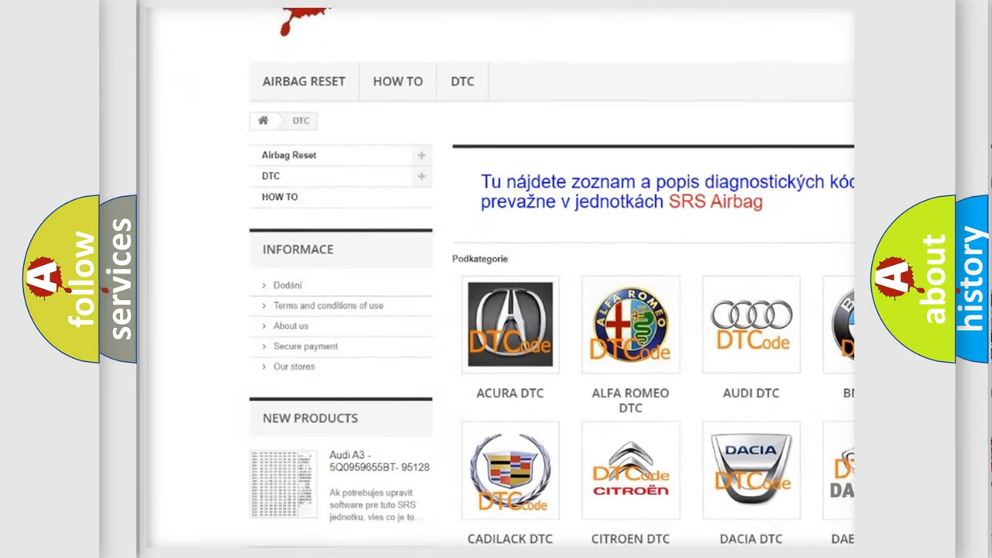
scroll(down, 3)
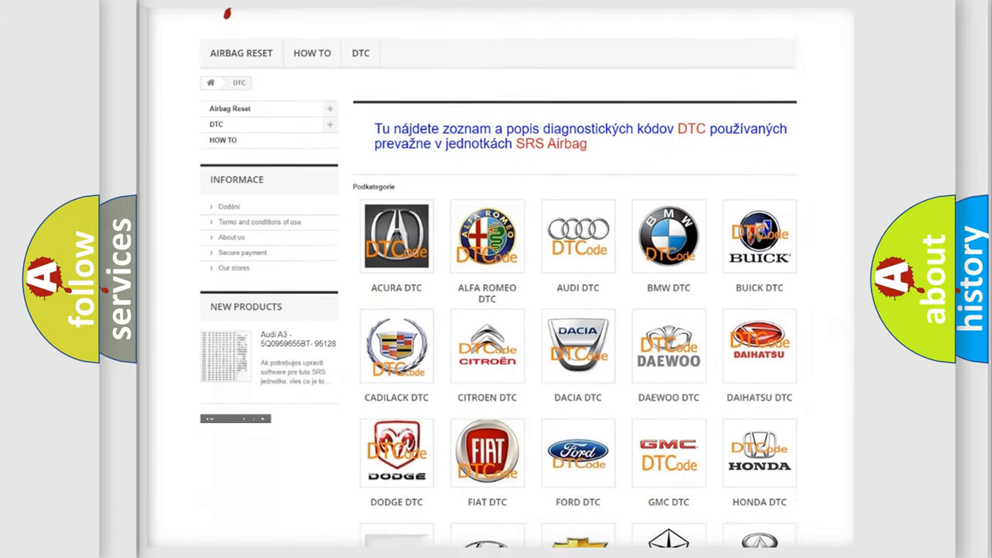
scroll(down, 3)
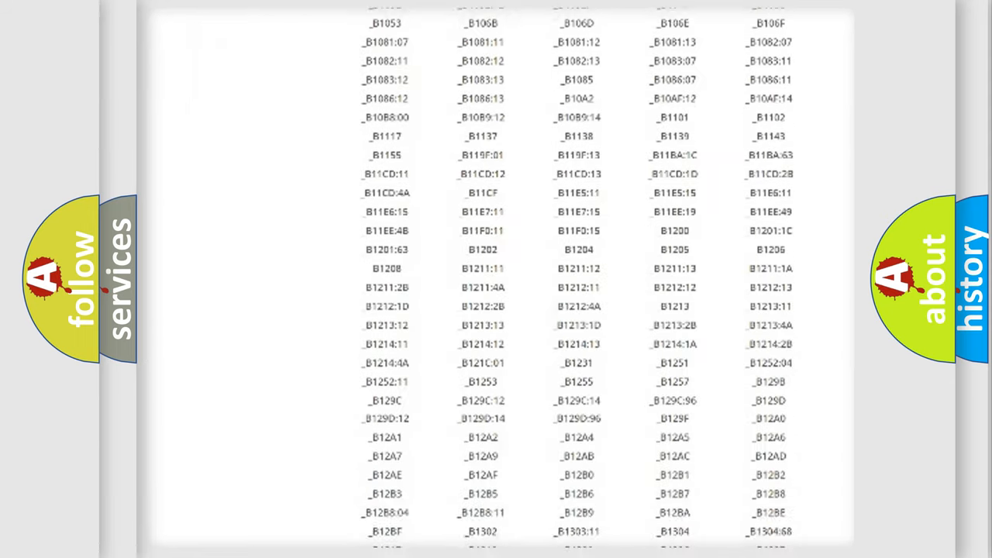
scroll(down, 3)
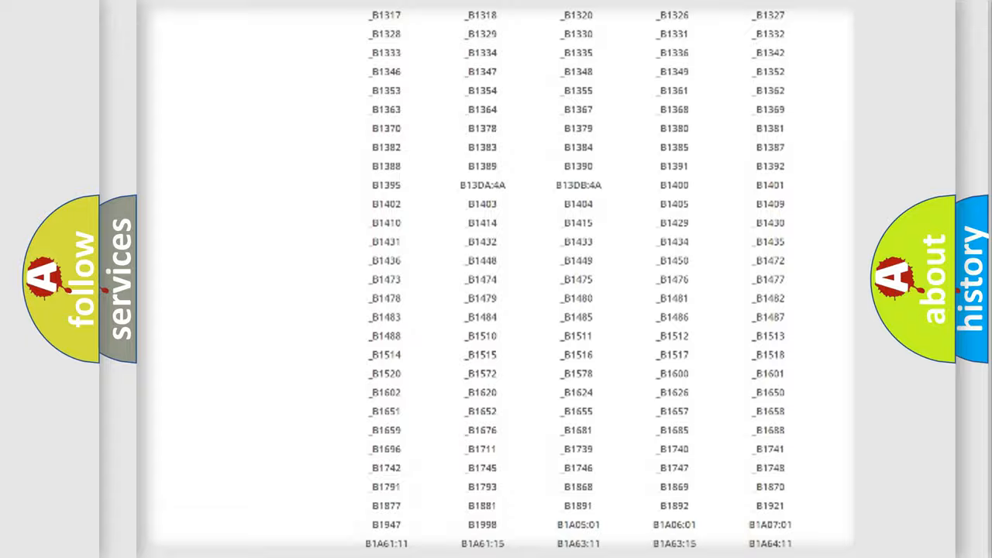
scroll(up, 3)
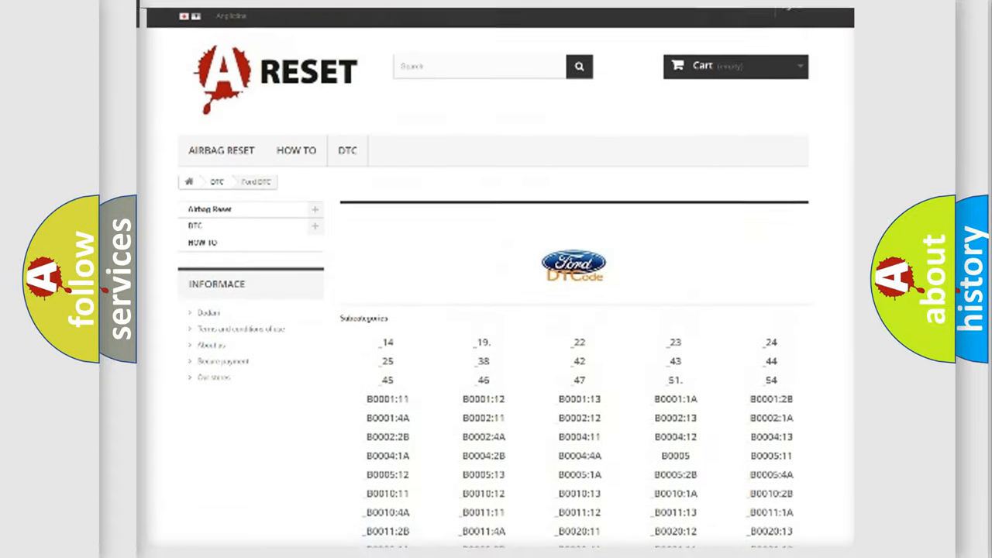